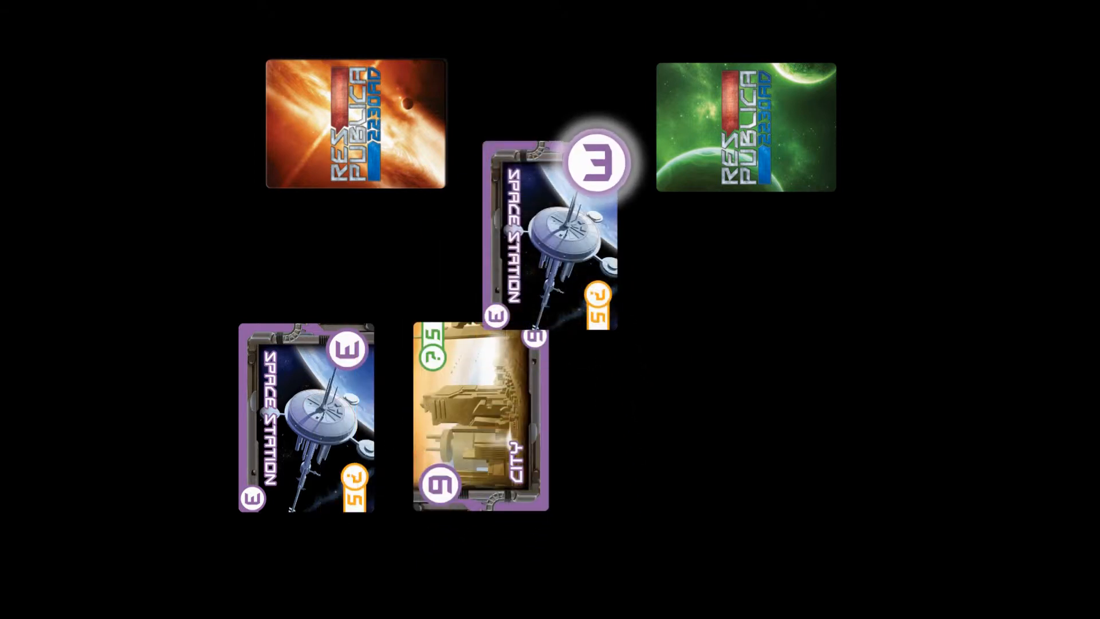
- Move the second Space Station card into the row beside the City card
left_click_drag(554, 235, 656, 414)
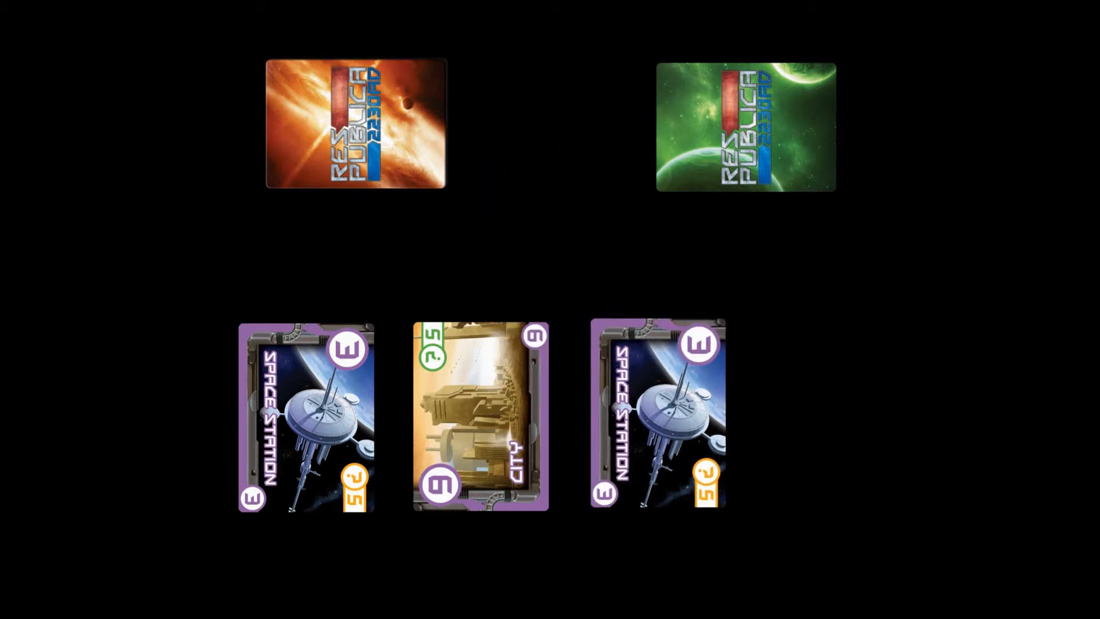